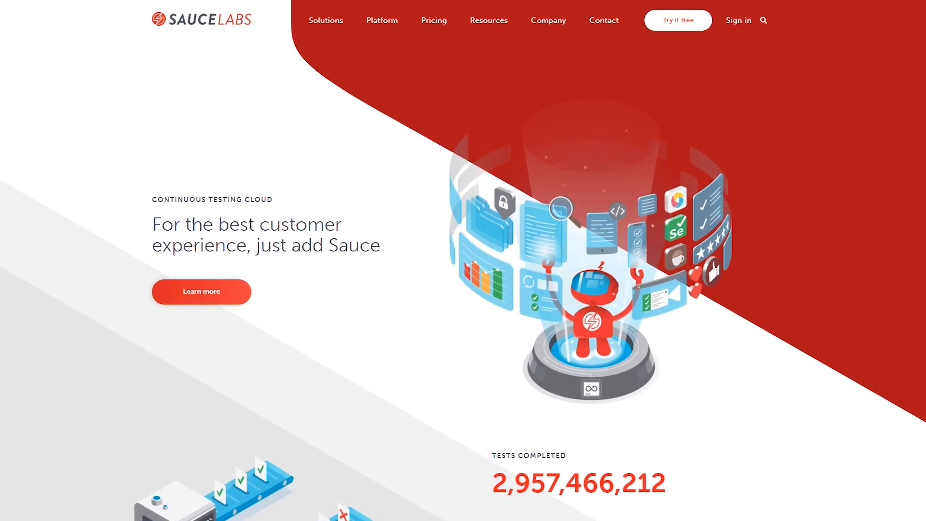
# Open test_sauce_chrome_web.py and scroll to the sauceOptions dictionary in the remote browser fixture.
pyautogui.scroll(-3)
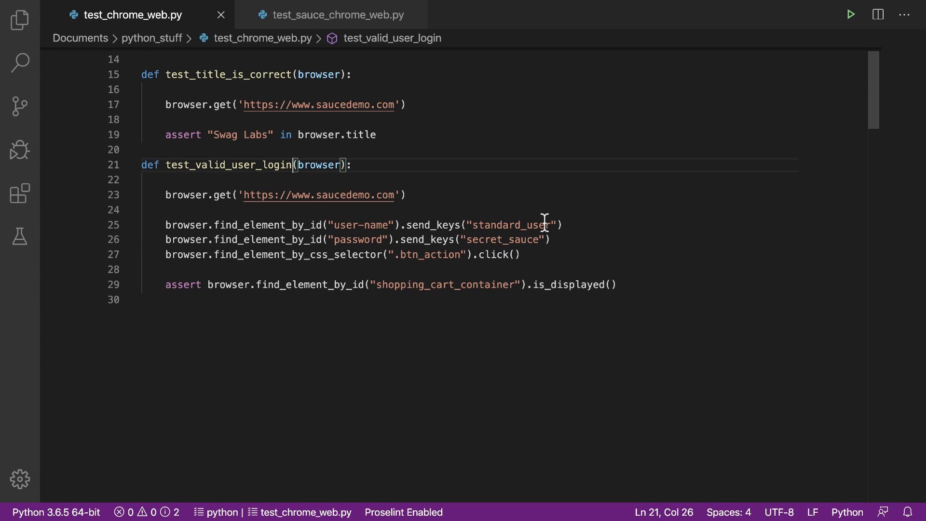
pyautogui.click(331, 15)
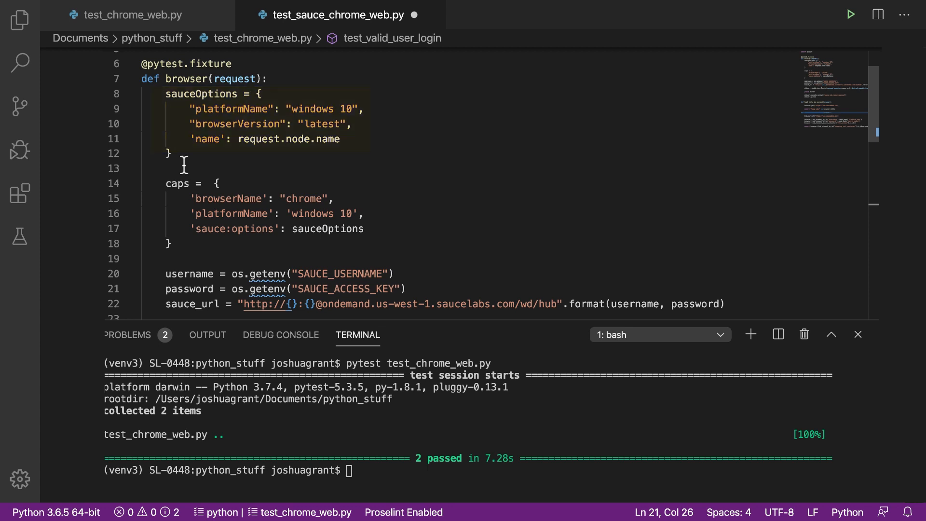
pyautogui.scroll(-3)
pyautogui.write("'ext")
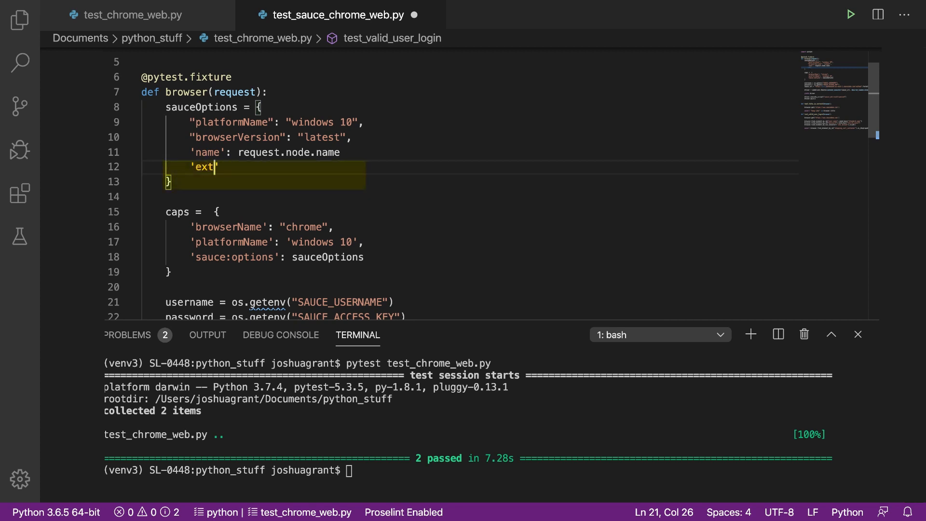
# Add 'extendedDebugging': True and 'capturePerformance': True entries to sauceOptions.
pyautogui.write('endedDebugging')
pyautogui.write("'captu")
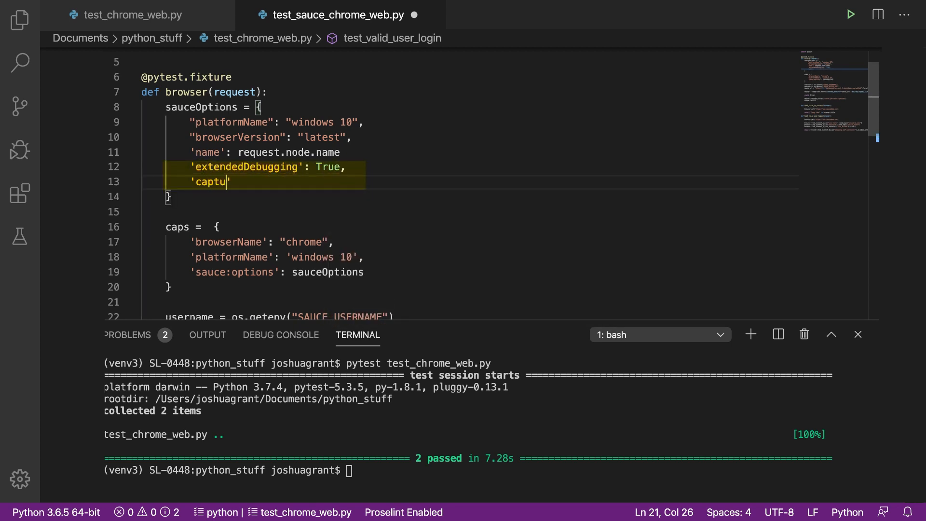
pyautogui.write("rePerformance': True")
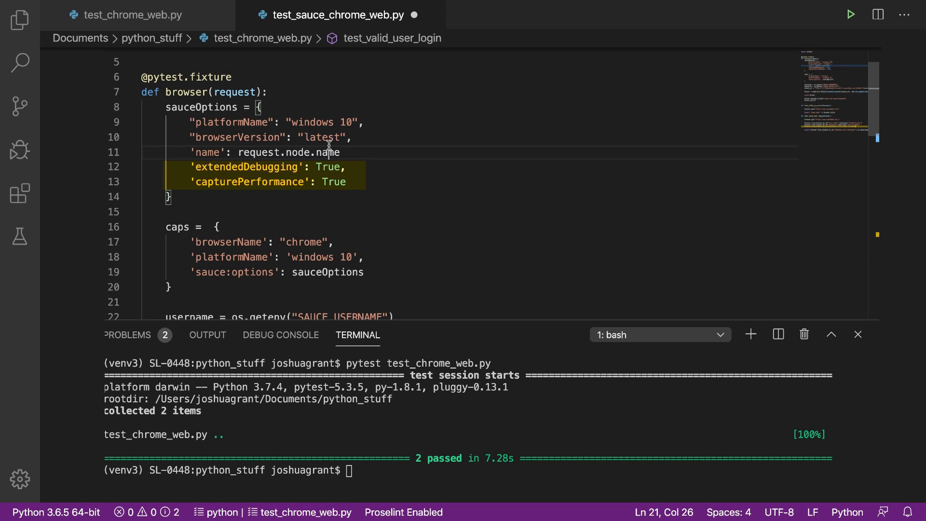
pyautogui.scroll(-3)
pyautogui.write('pytest ')
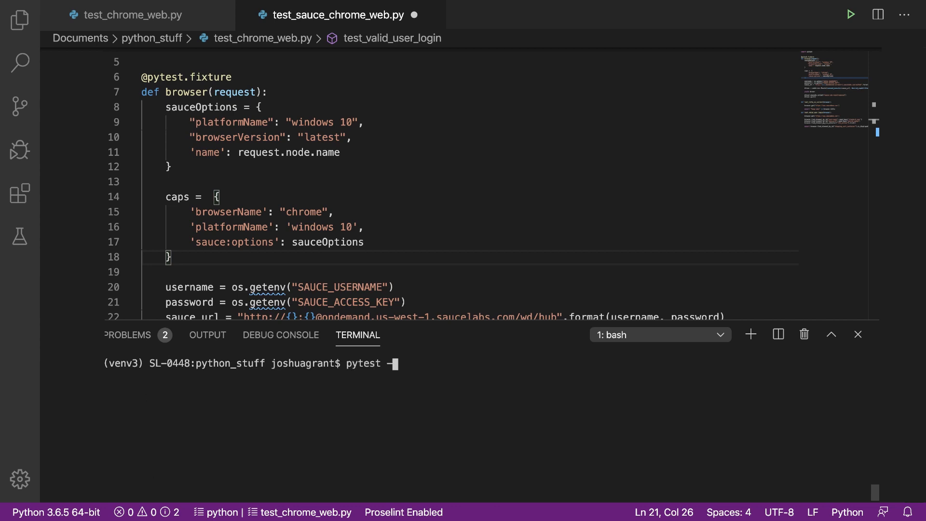
# Run pytest -n2 test_sauce_chrome_web.py to execute the Sauce tests on two workers.
pyautogui.write('-n2 test_sauce_chrome_web.py')
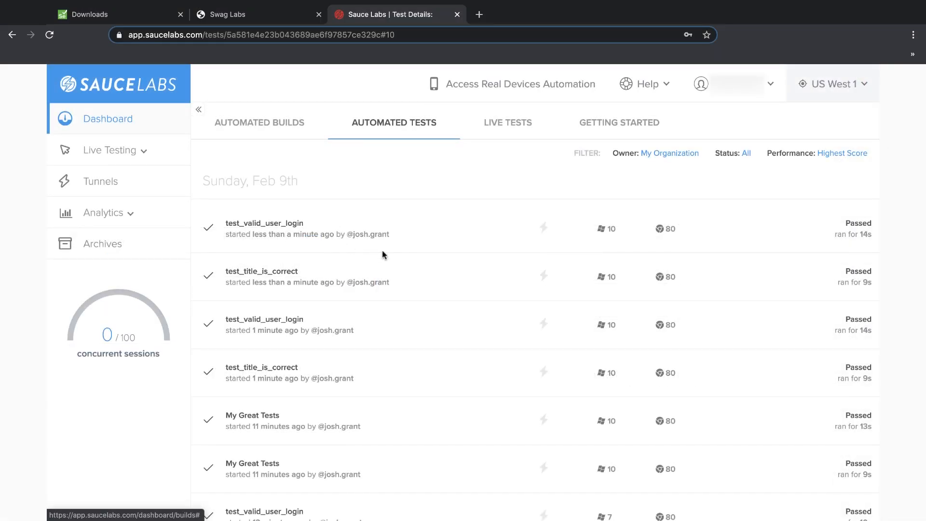
# Open the latest test_valid_user_login job and view its raw logs and metadata.
pyautogui.click(265, 223)
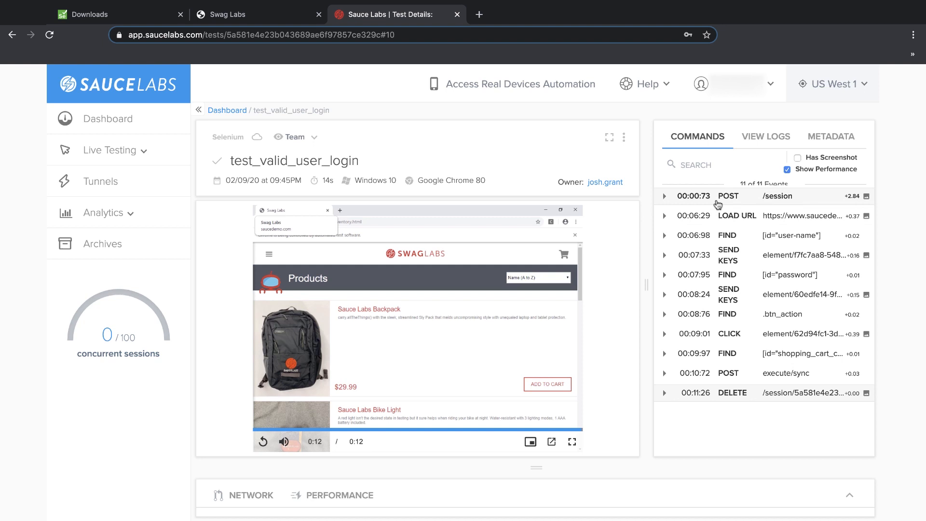
pyautogui.click(765, 136)
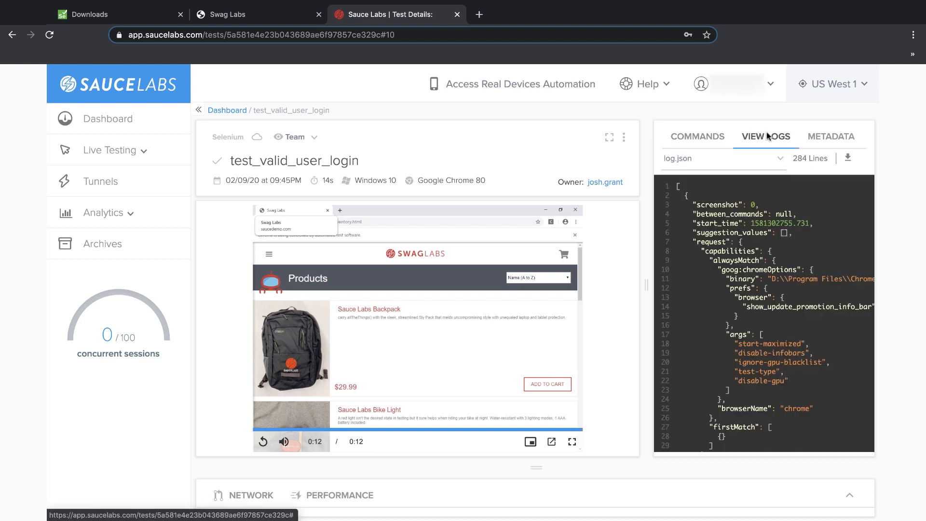
pyautogui.click(830, 137)
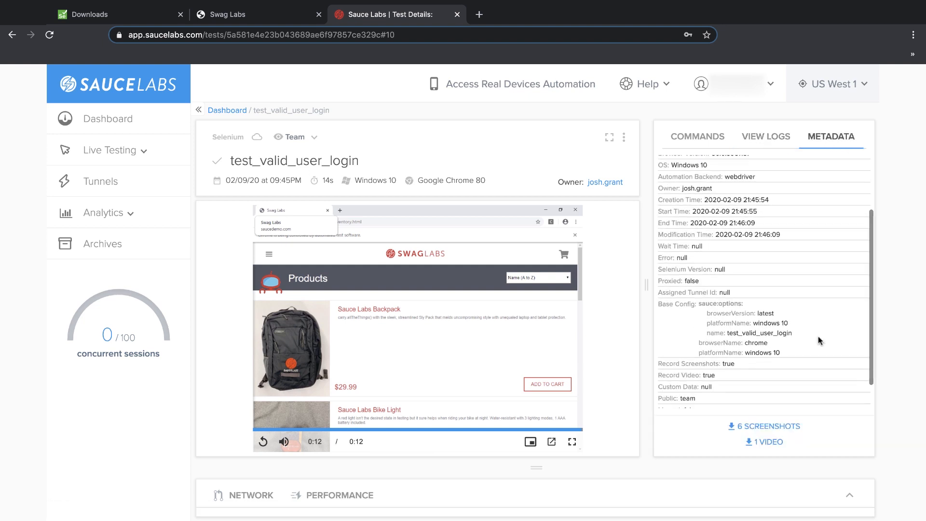
pyautogui.moveTo(789, 426)
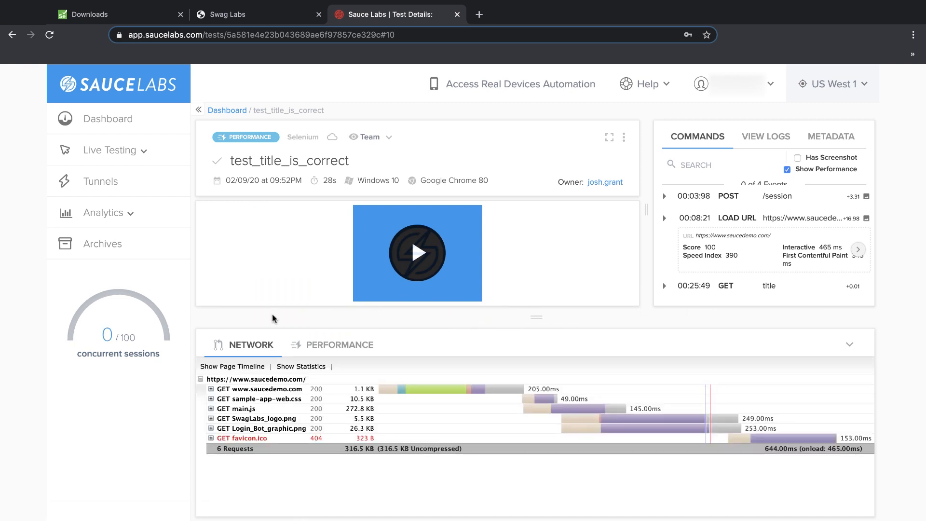
pyautogui.moveTo(288, 466)
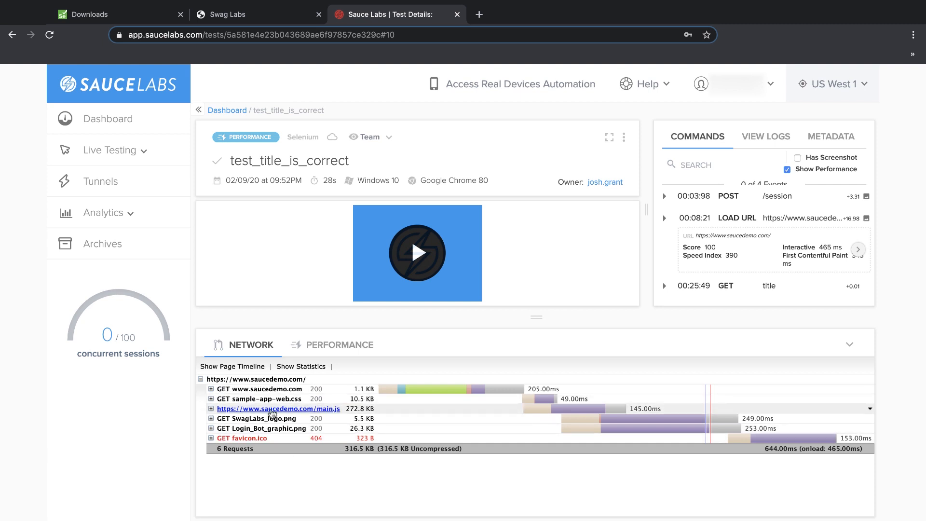
pyautogui.moveTo(445, 403)
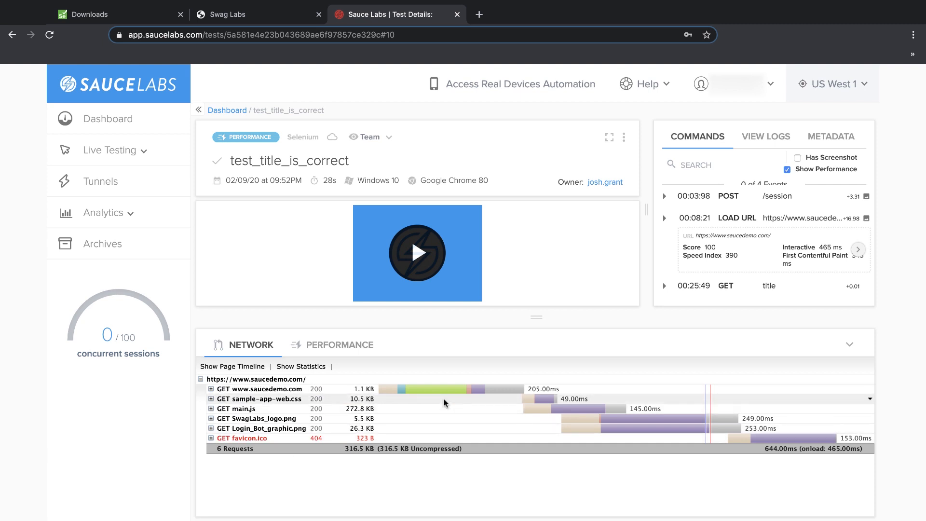
pyautogui.moveTo(445, 389)
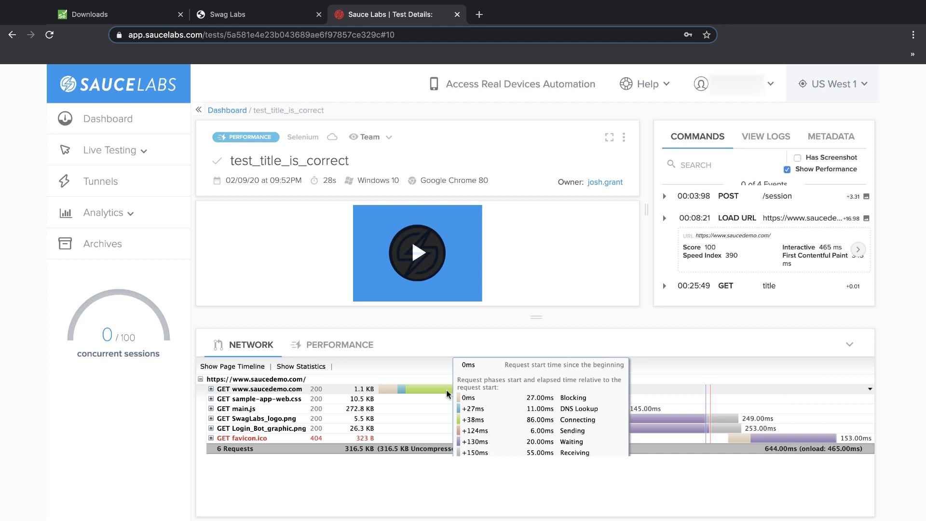
# View test_title_is_correct's metadata and its page load performance scores.
pyautogui.click(830, 136)
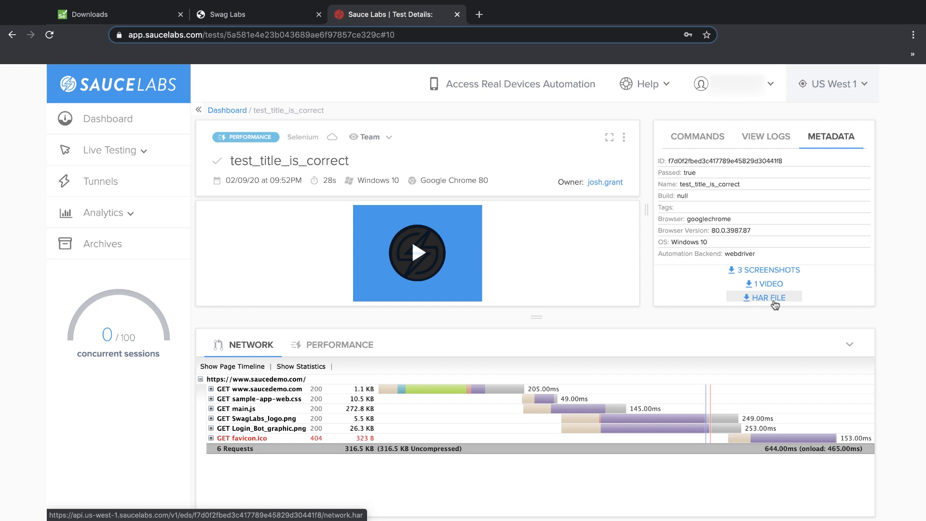
pyautogui.click(341, 345)
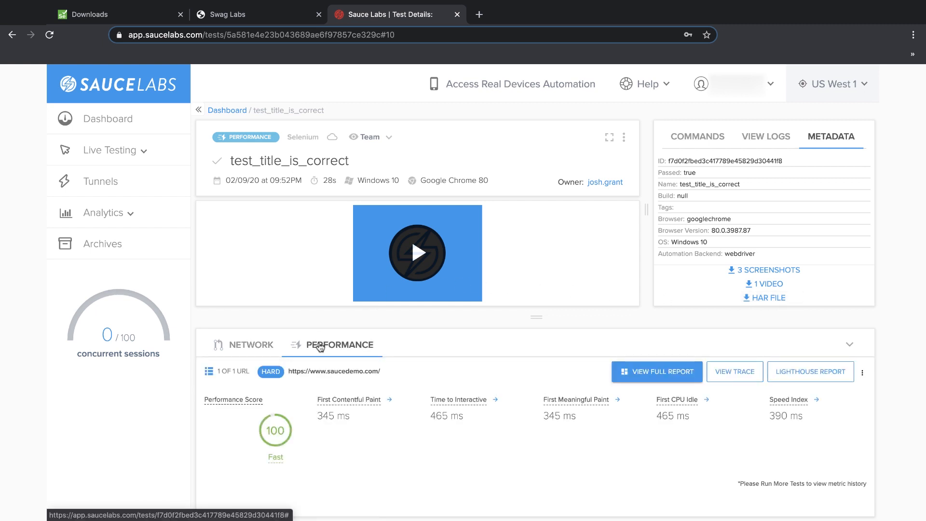
pyautogui.click(656, 371)
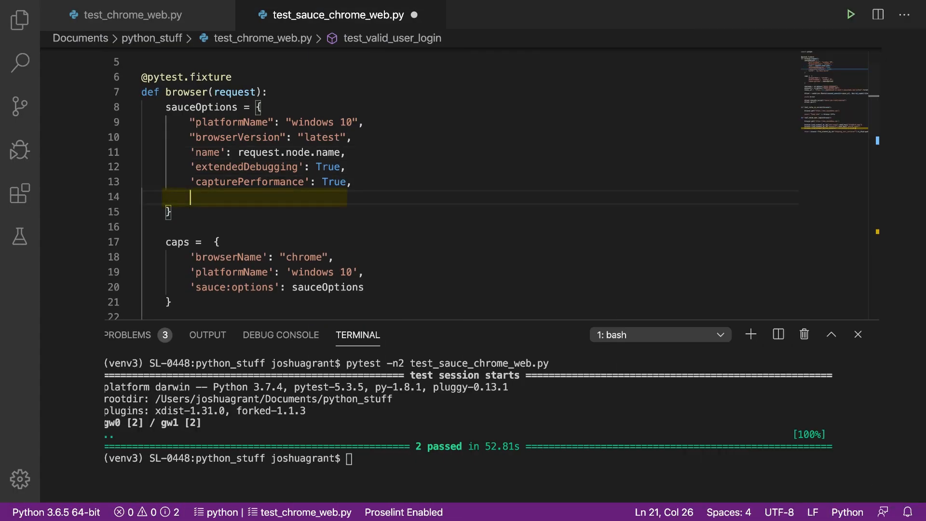
# Add 'build': 'my demo build' to sauceOptions and rerun pytest -n2 test_sauce_chrome_web.py.
pyautogui.write("'build': 'm")
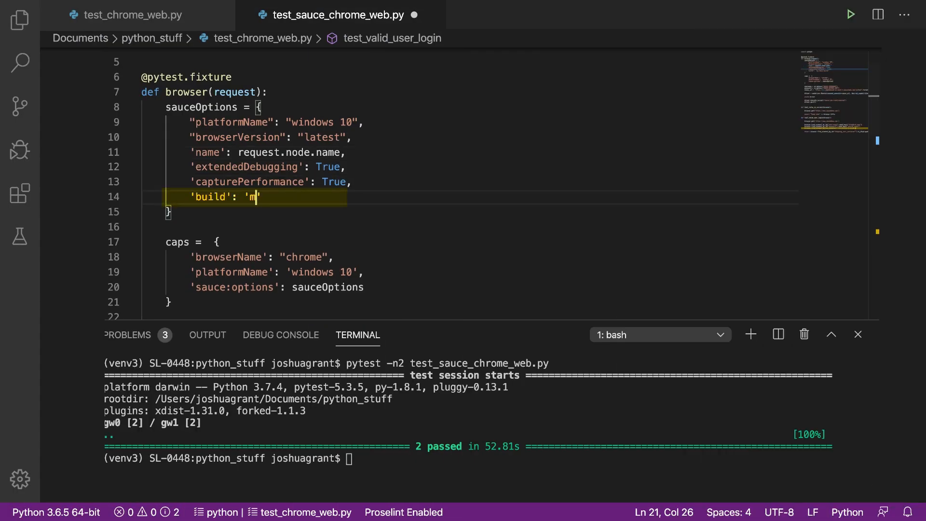
pyautogui.write('y demo build')
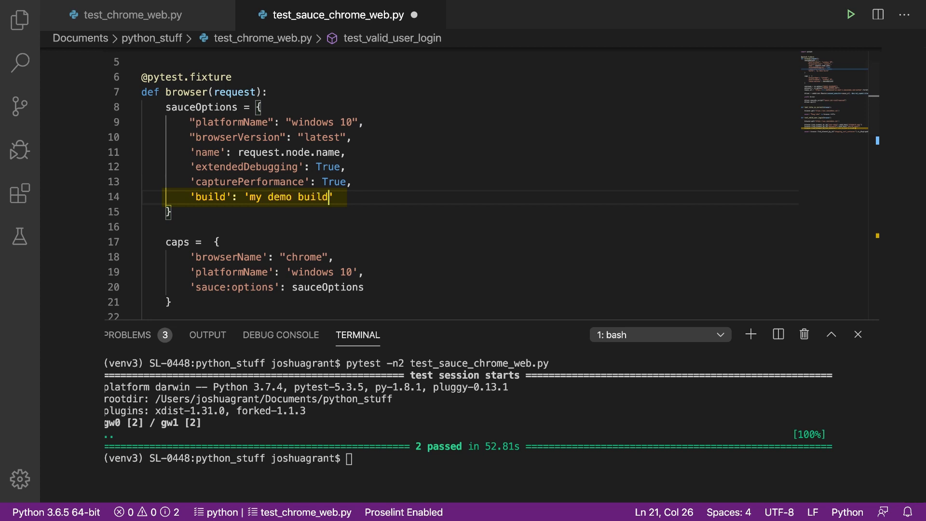
pyautogui.write('pytest -n2 test_sauce_chrome_web.py')
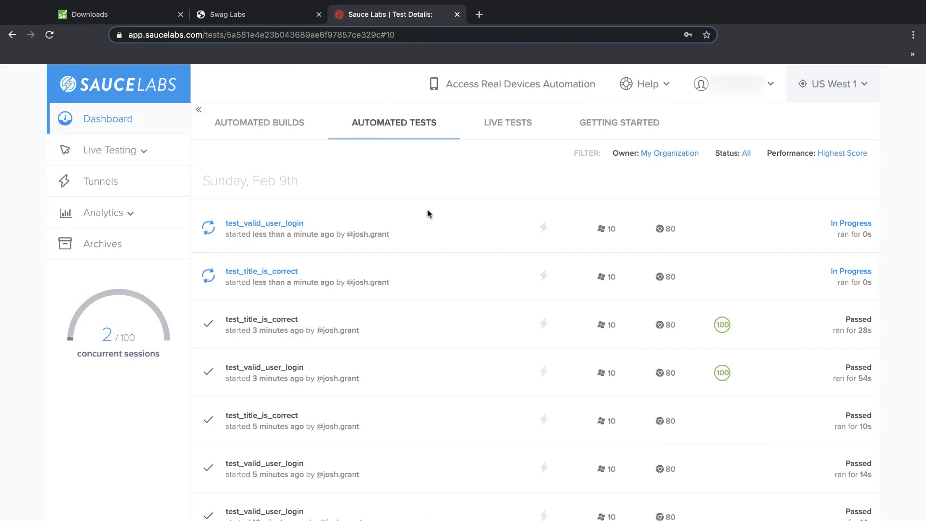
# Check my demo build until both tests pass, then show the Automated Tests list.
pyautogui.click(259, 122)
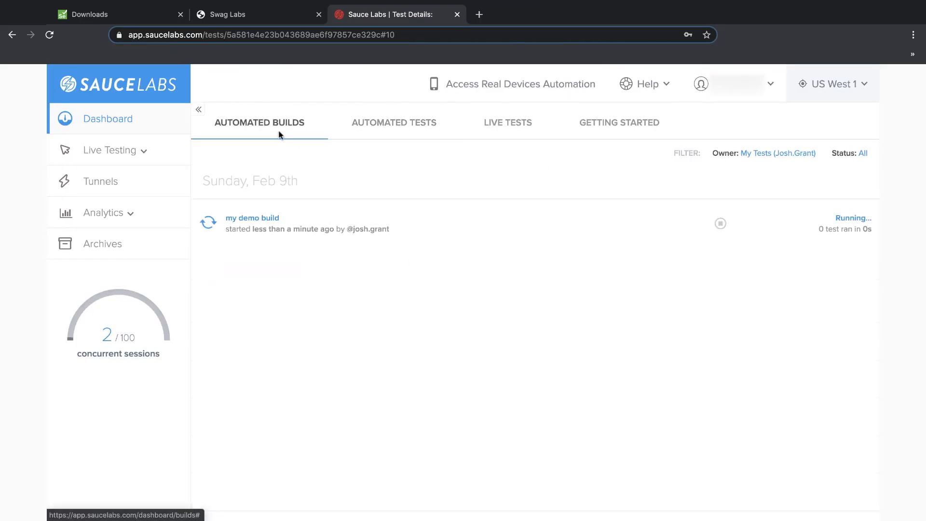
pyautogui.click(252, 218)
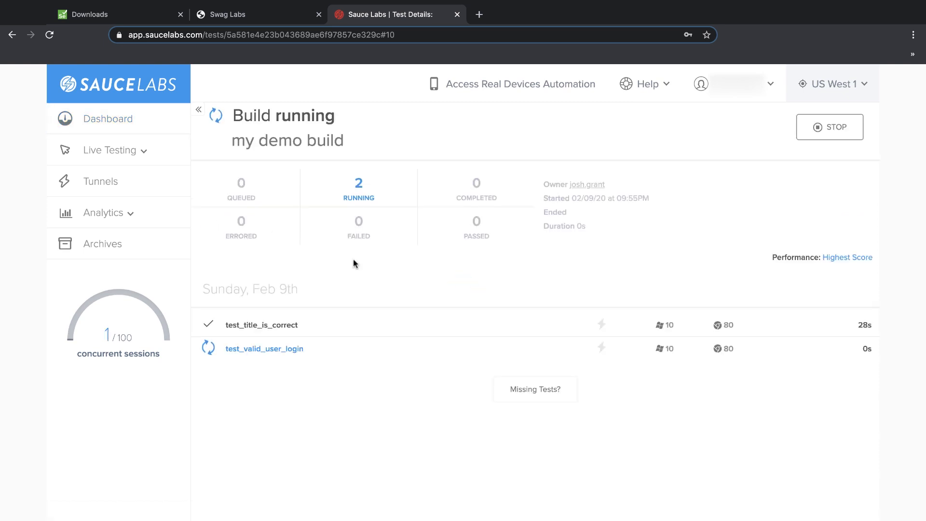
pyautogui.moveTo(345, 272)
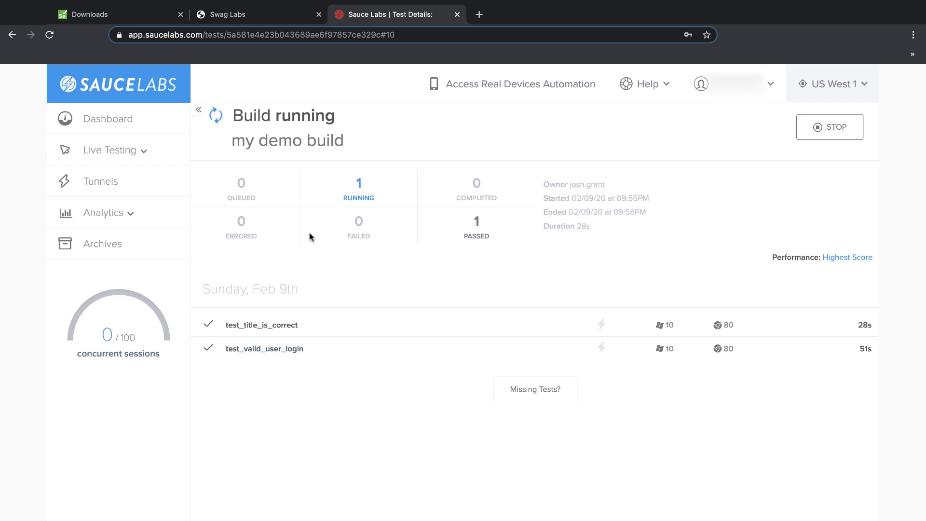
pyautogui.click(107, 118)
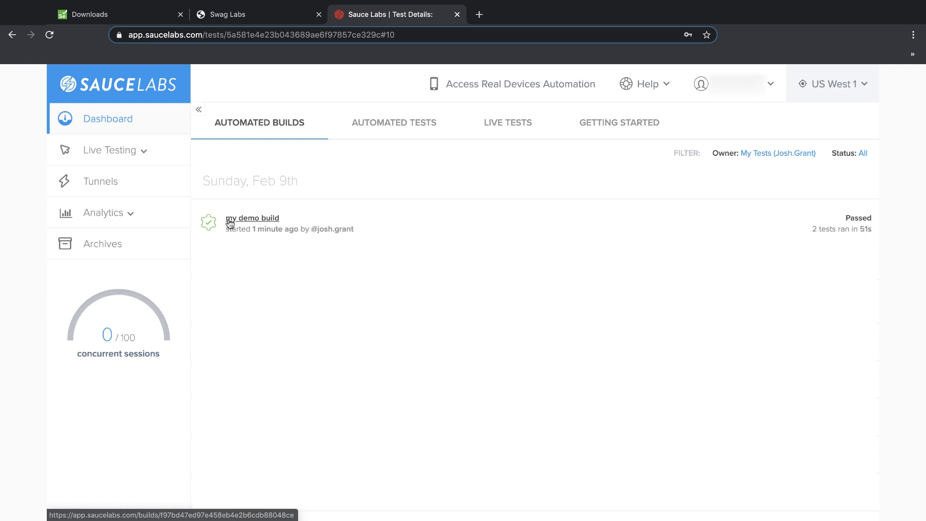
pyautogui.click(252, 218)
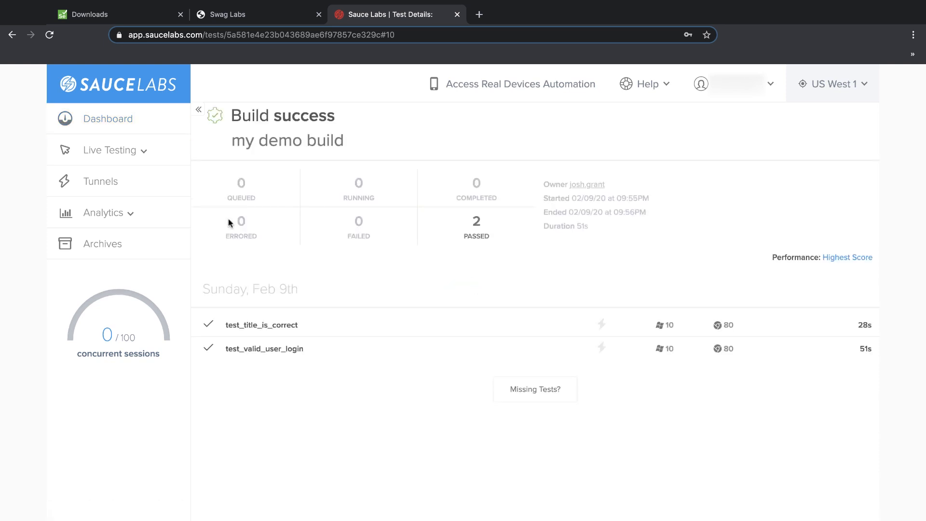
pyautogui.click(107, 119)
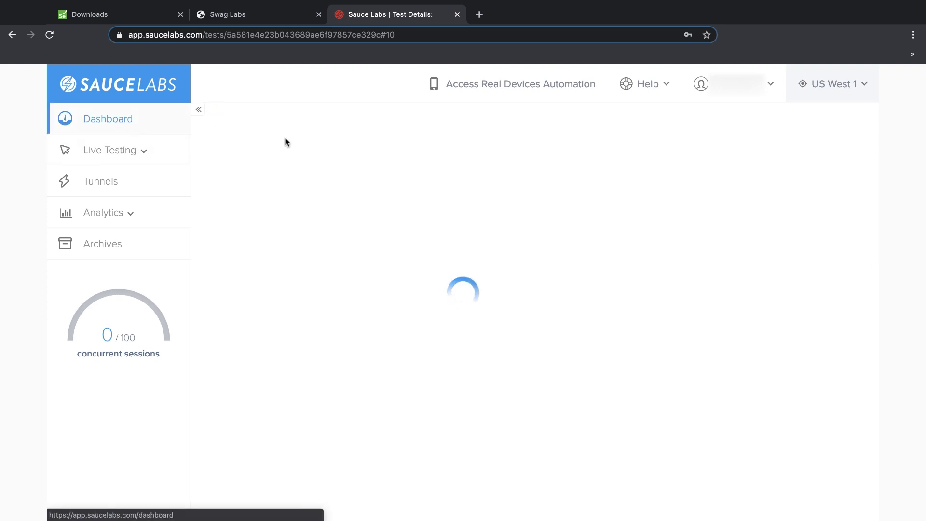
pyautogui.click(394, 122)
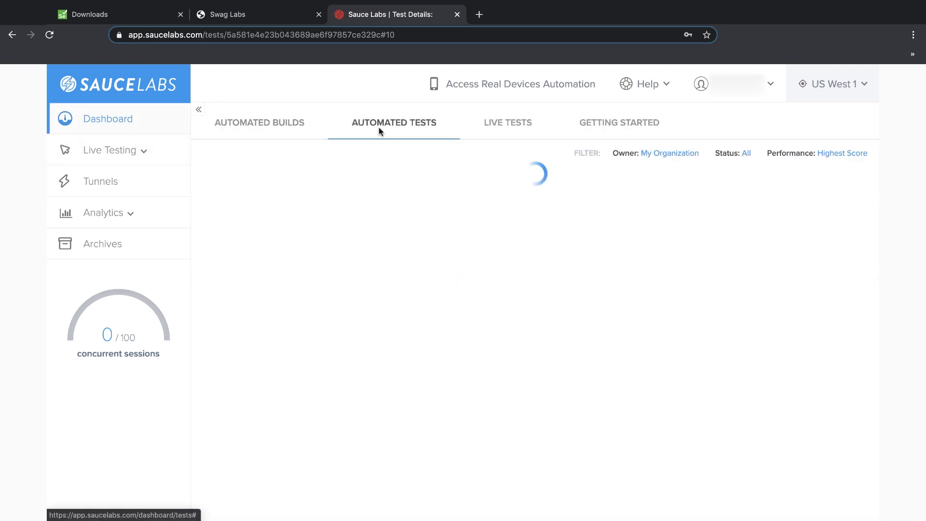